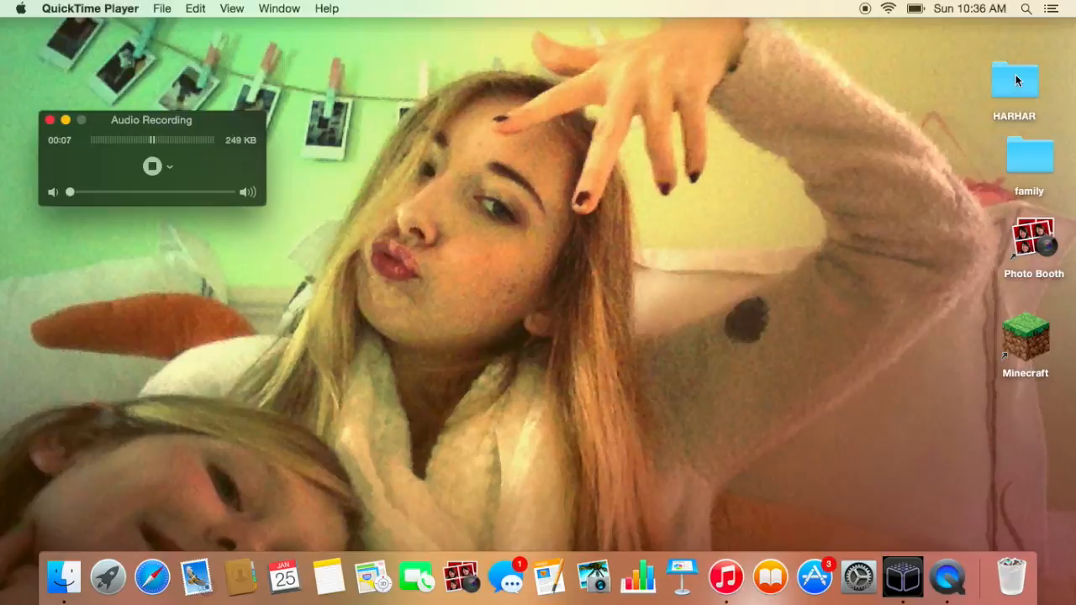
- Open the green-screen 'Untitled' video from the HARHAR folder in QuickTime Player
double_click(1015, 80)
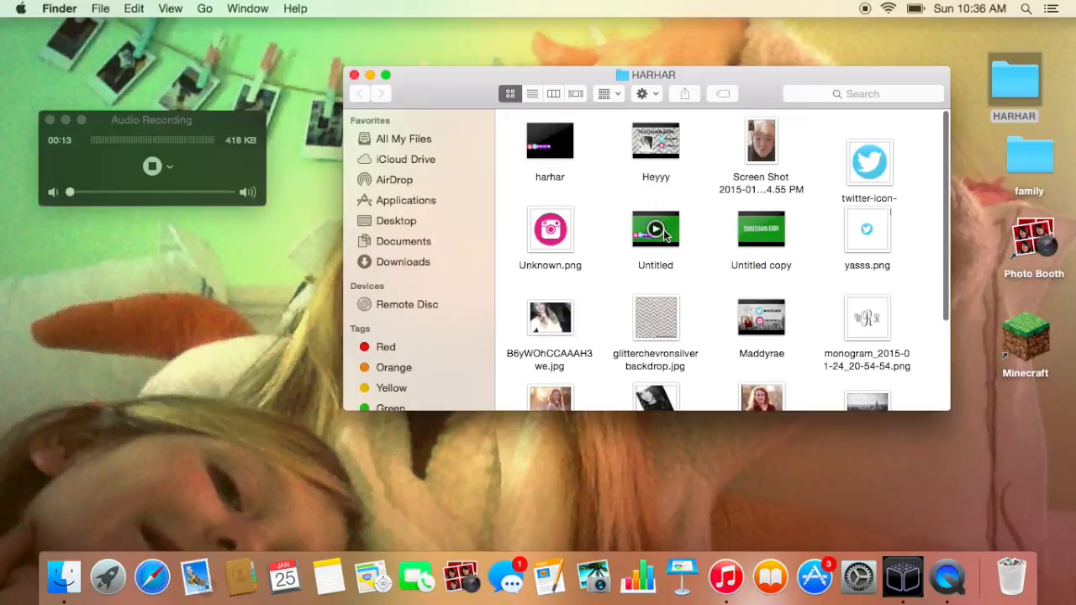
double_click(655, 229)
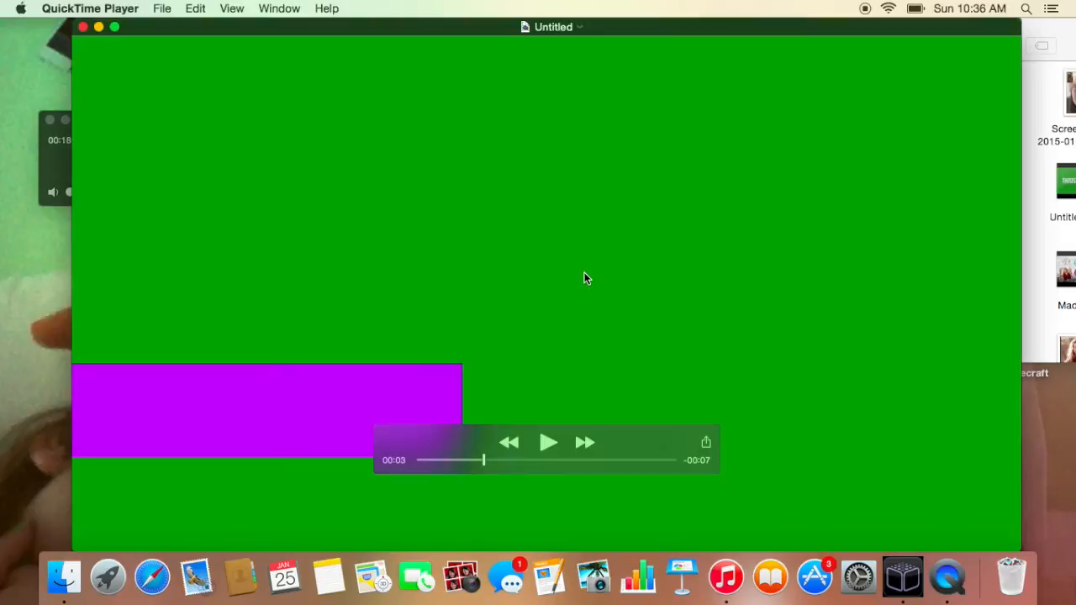
- Close the green-screen 'Untitled' video window in QuickTime Player
click(548, 442)
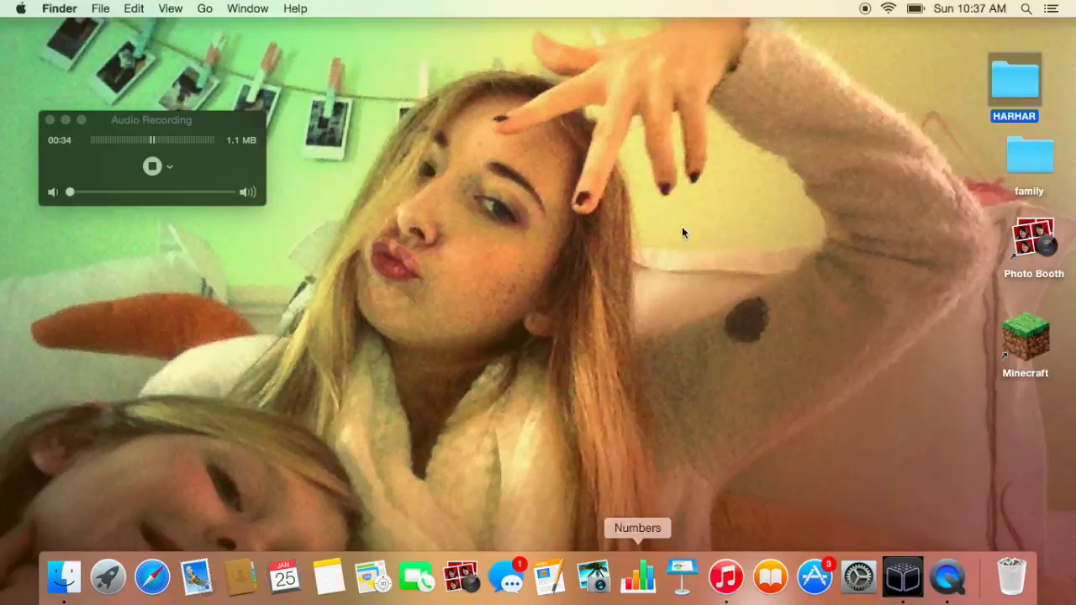
- Launch Keynote and create a new presentation using the White theme
click(681, 577)
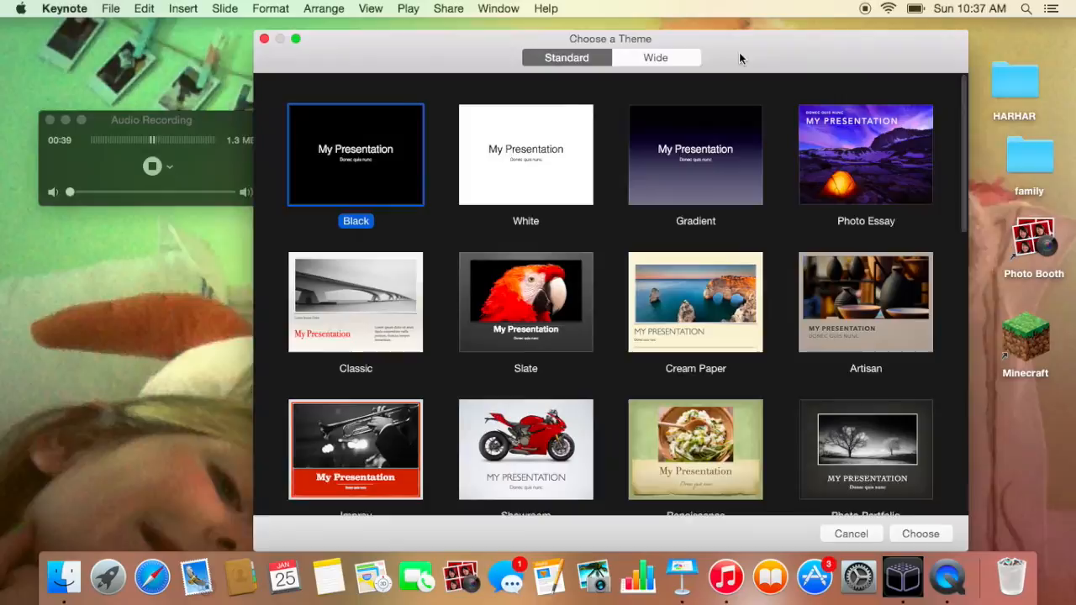
click(919, 534)
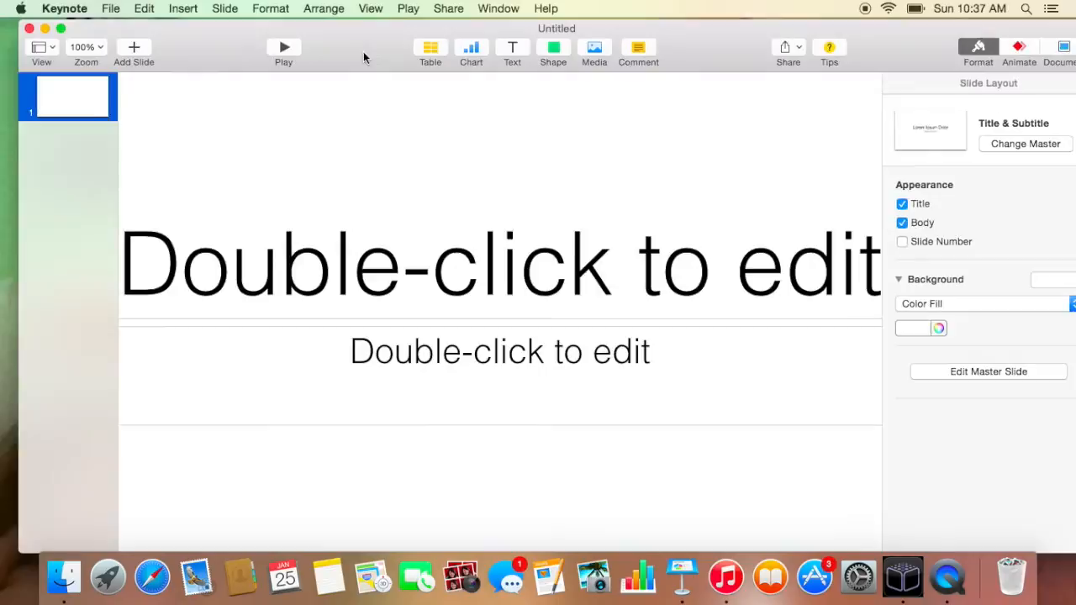
click(902, 203)
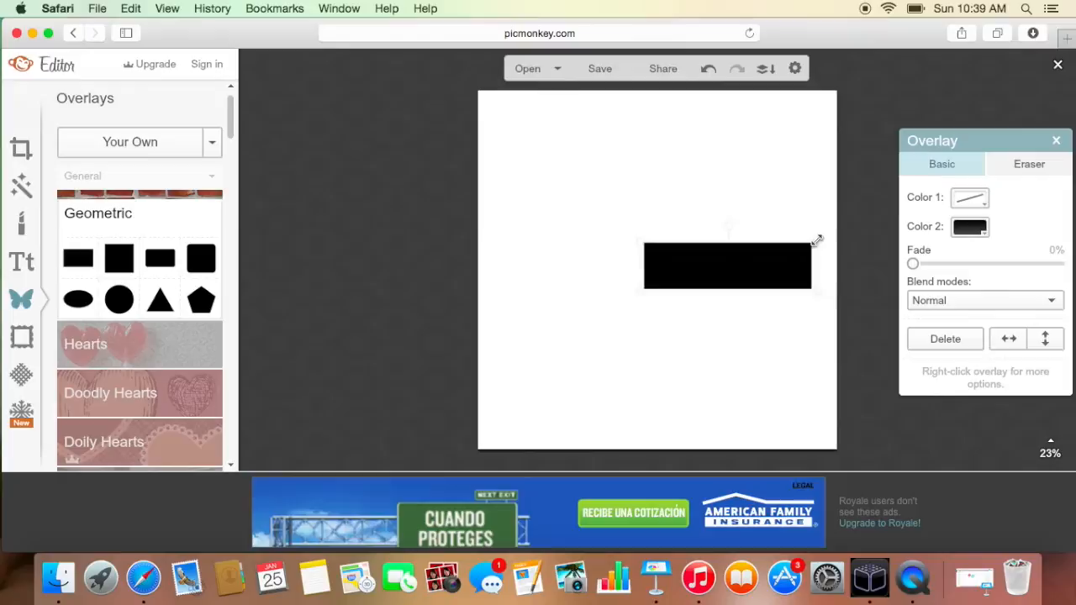
- Shrink the black bar and position it along the canvas's left edge
drag(727, 264, 563, 373)
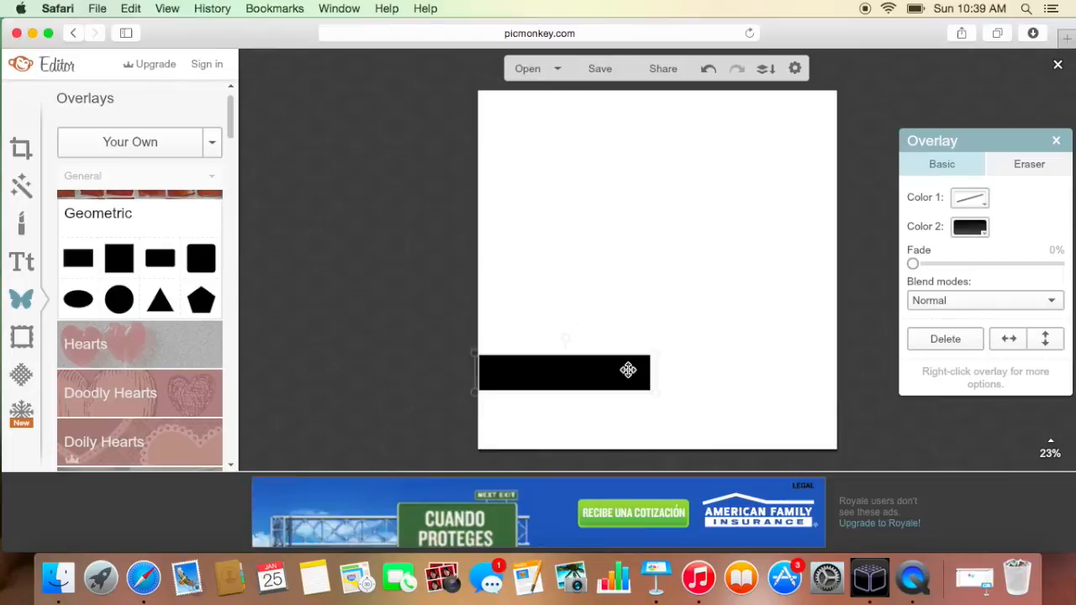
click(20, 149)
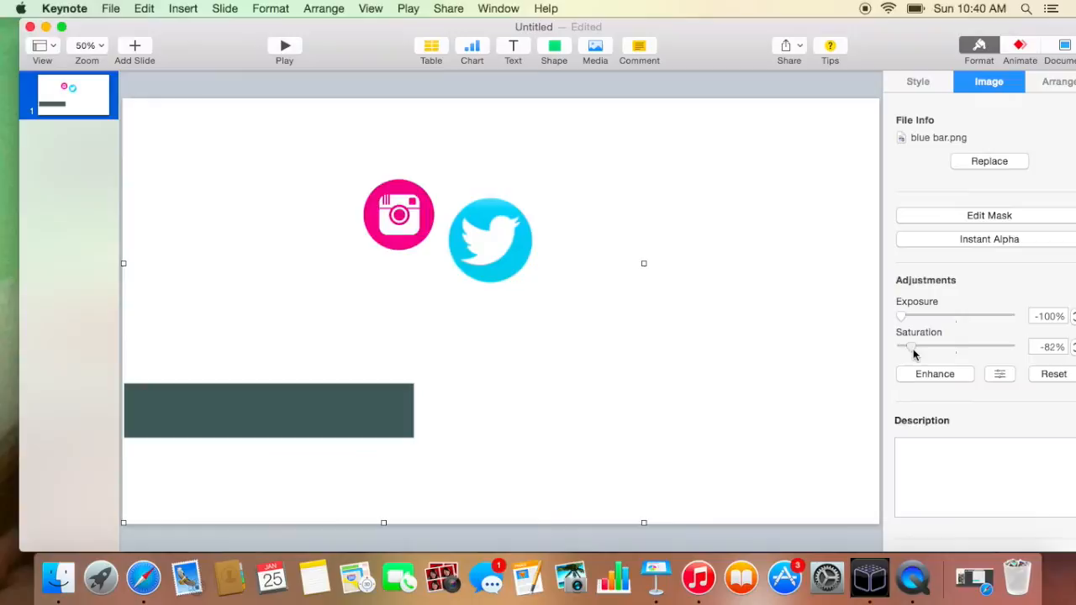
- Drain the bar's colour to grey and place a smaller Twitter icon on its left end
drag(913, 346, 906, 346)
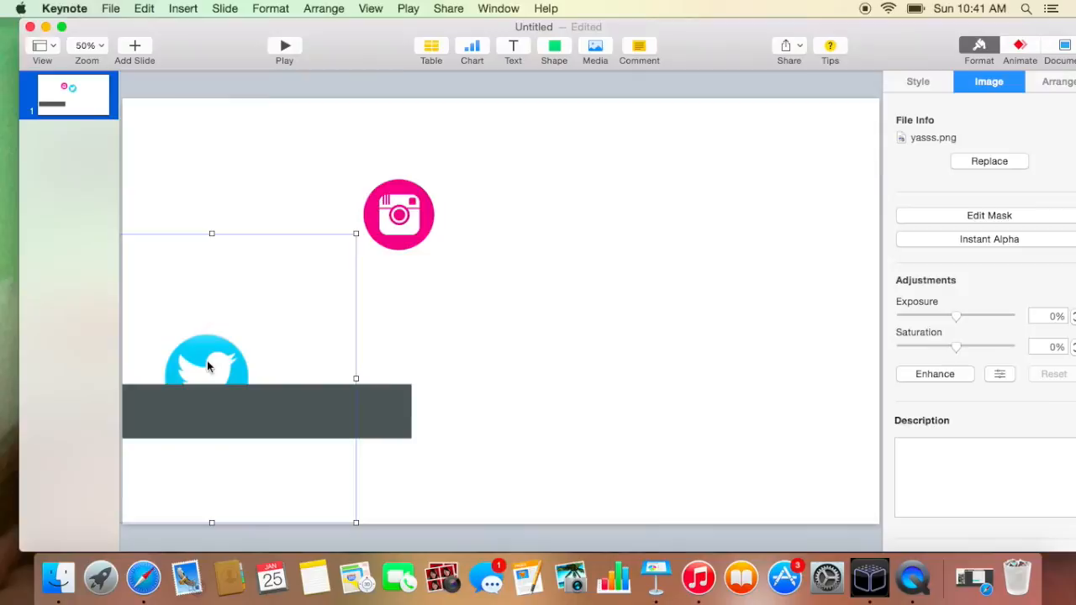
drag(211, 233, 300, 290)
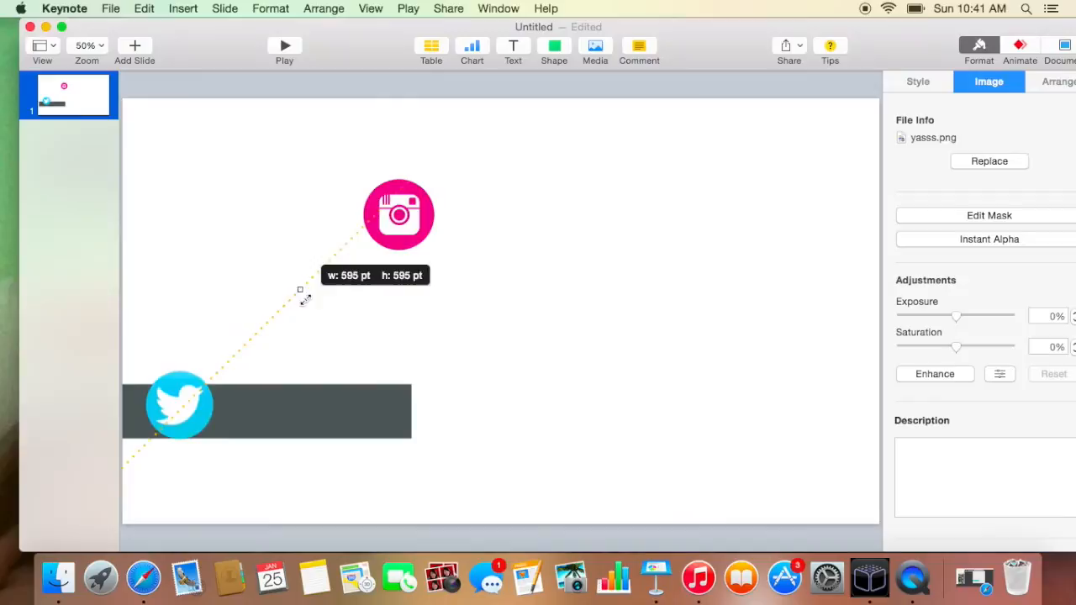
drag(300, 289, 435, 179)
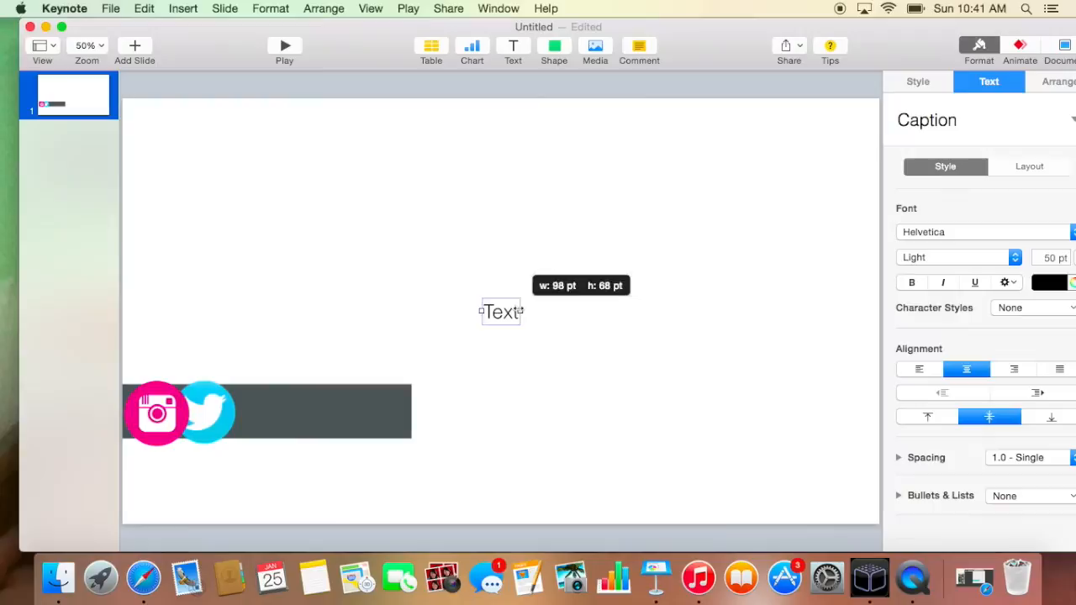
text(@thisisharlei)
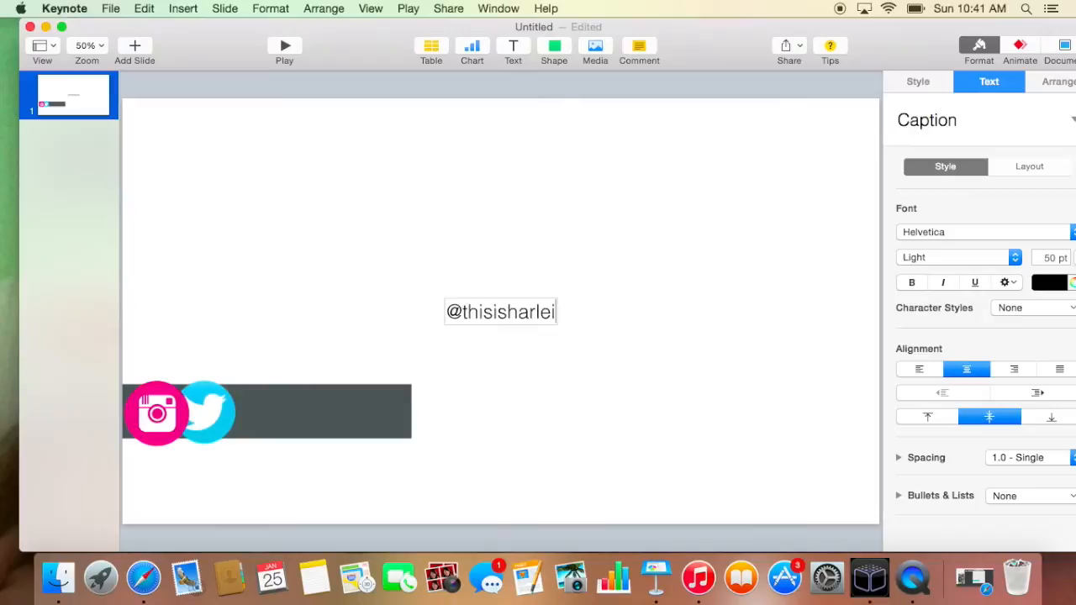
text(gh)
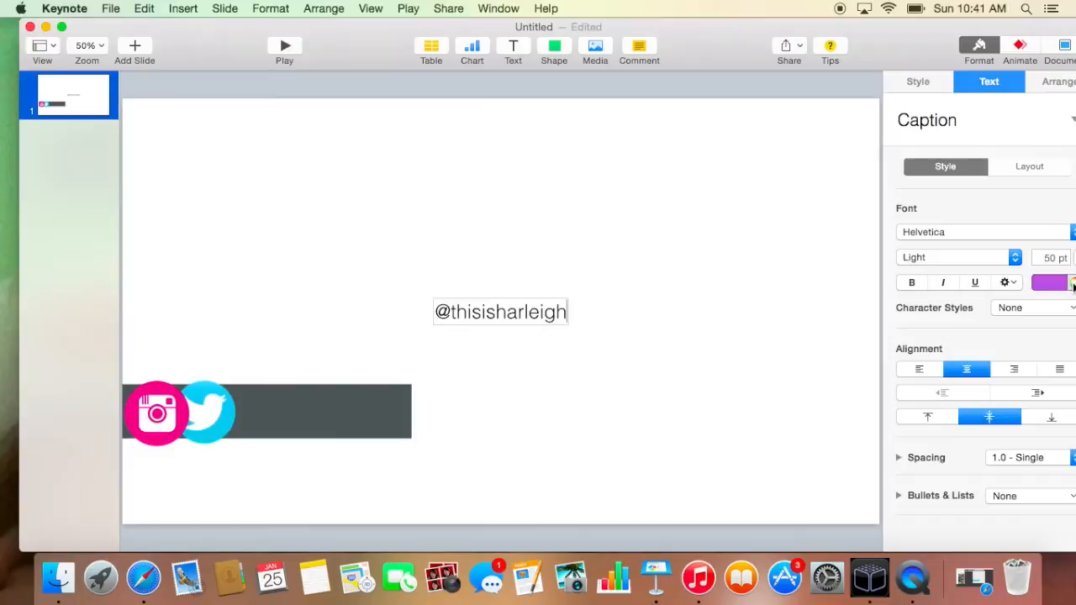
click(1049, 282)
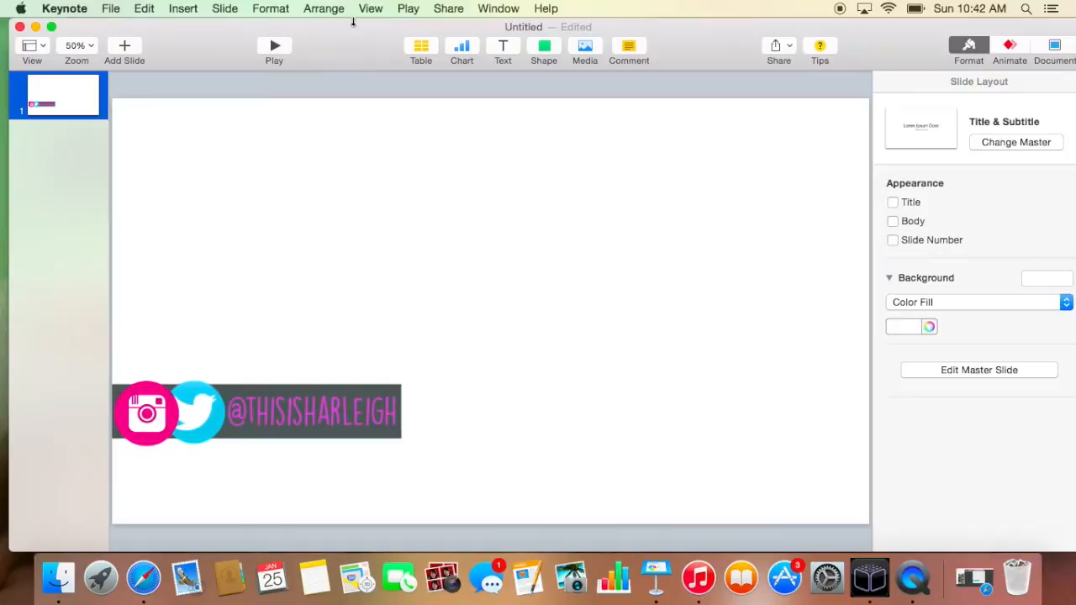
mouse_move(949, 303)
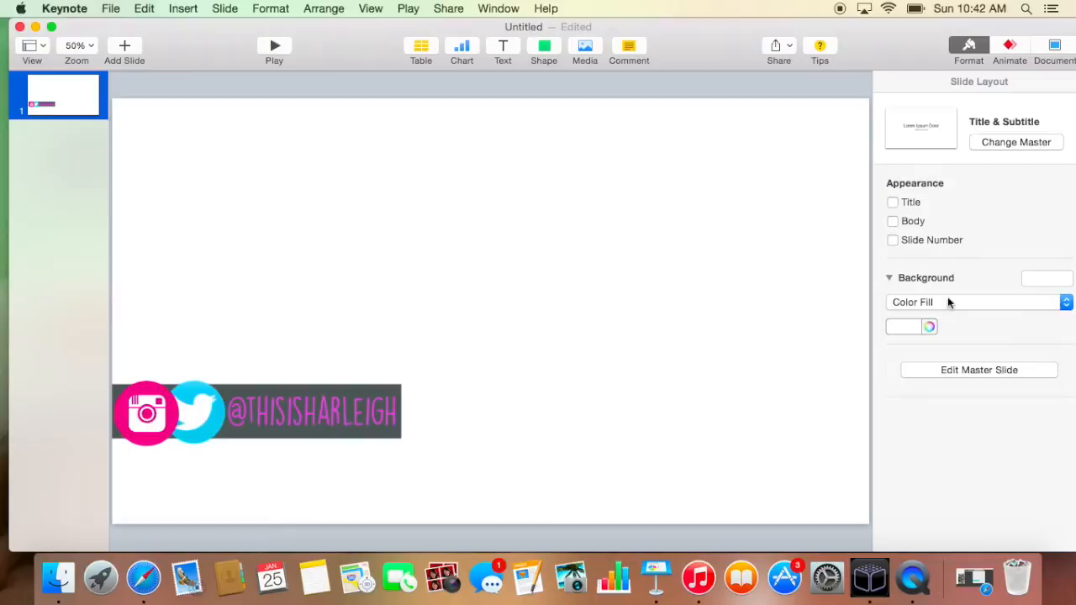
- Set the slide's background colour to solid green
click(929, 326)
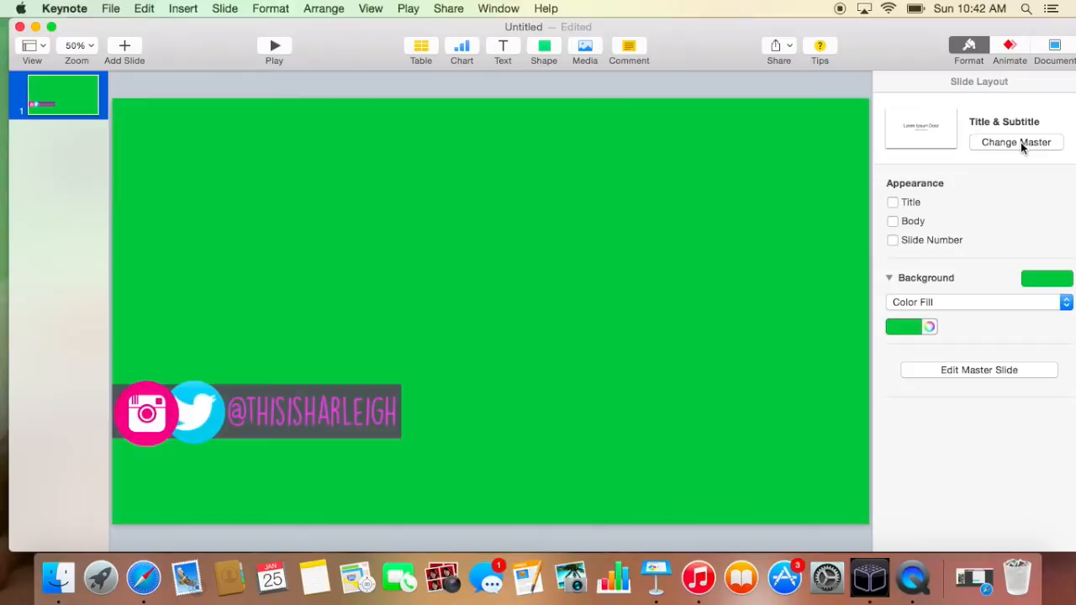
click(1009, 45)
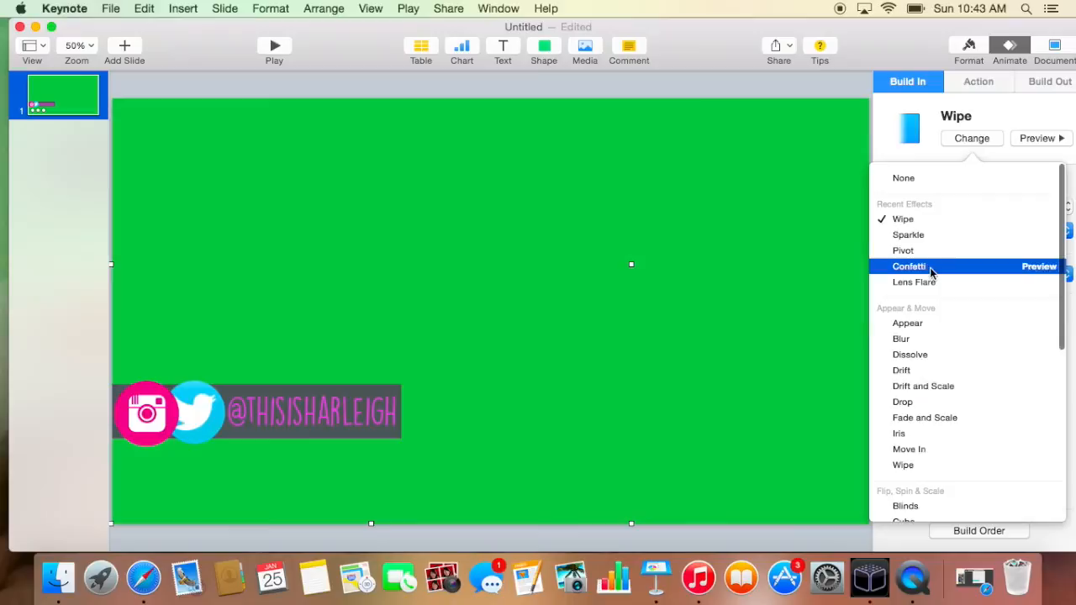
- Give the bar a Move In build and the handle text a Typewriter build
scroll(down, 3)
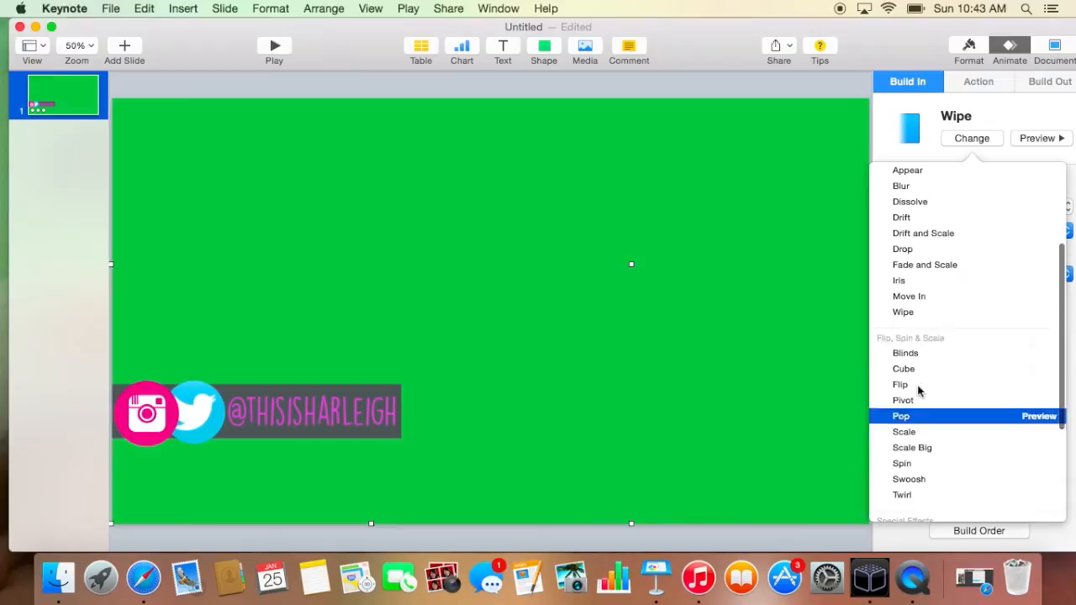
click(909, 296)
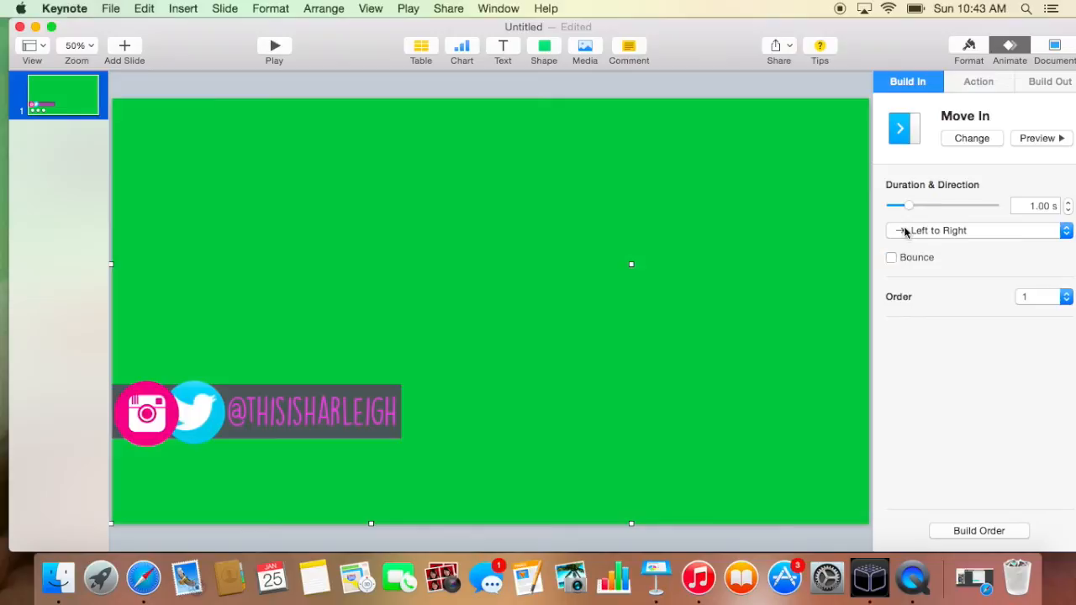
mouse_move(185, 412)
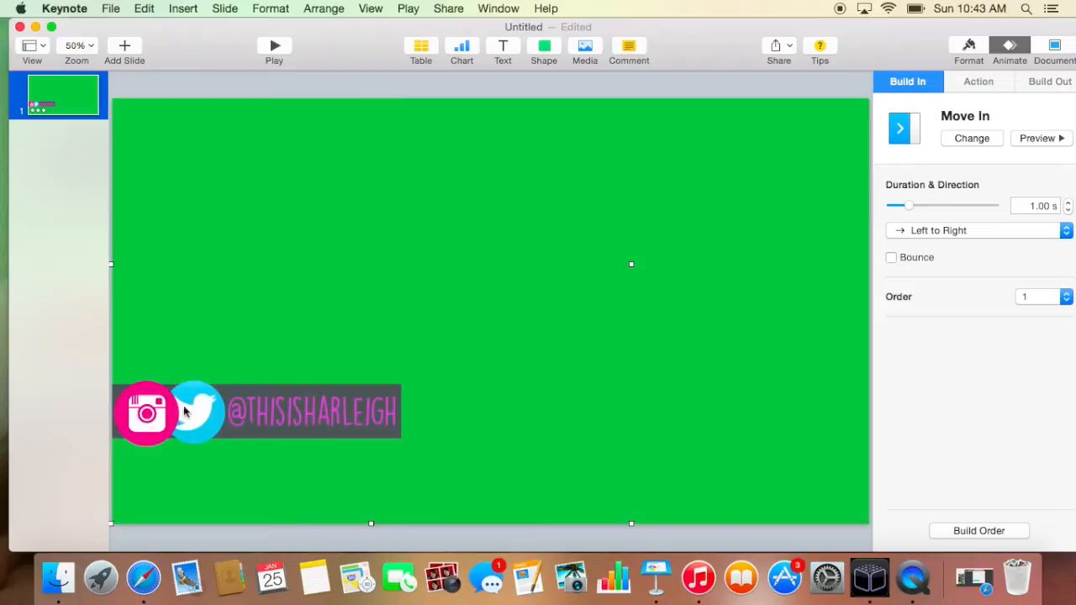
click(972, 138)
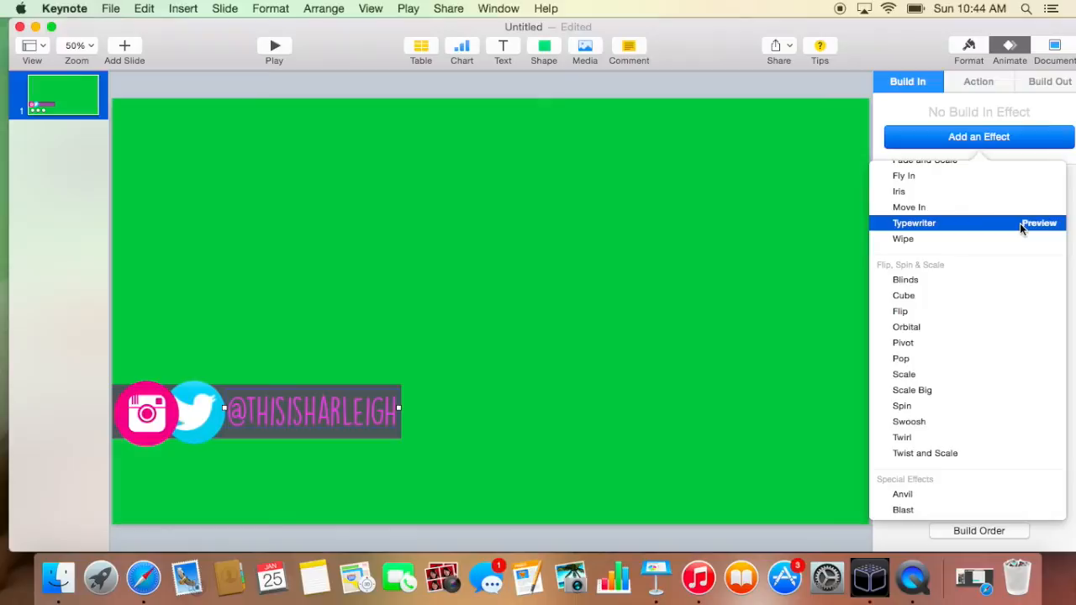
click(913, 223)
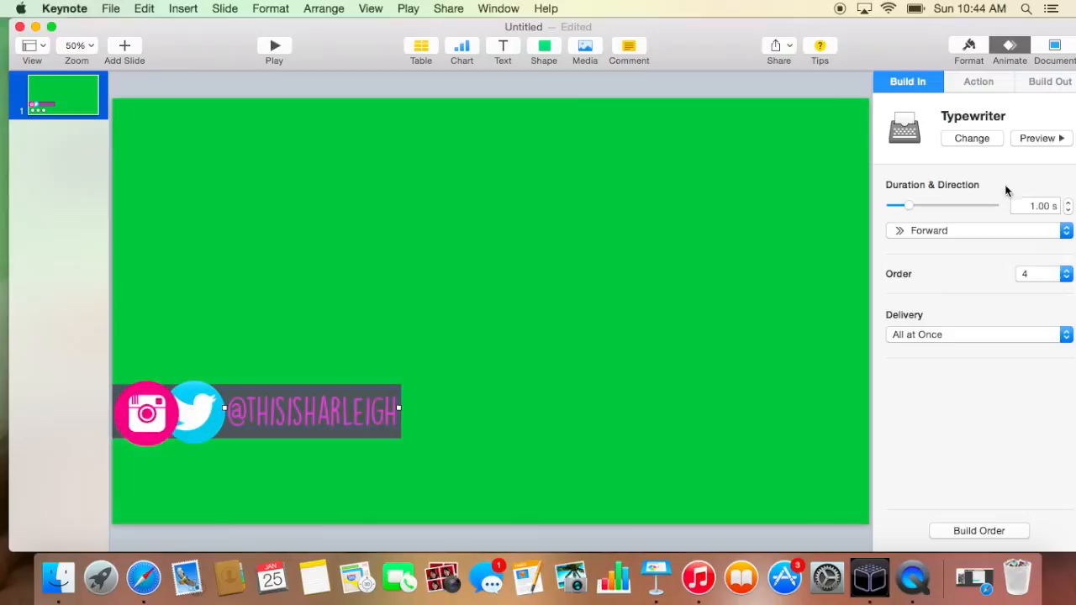
click(979, 531)
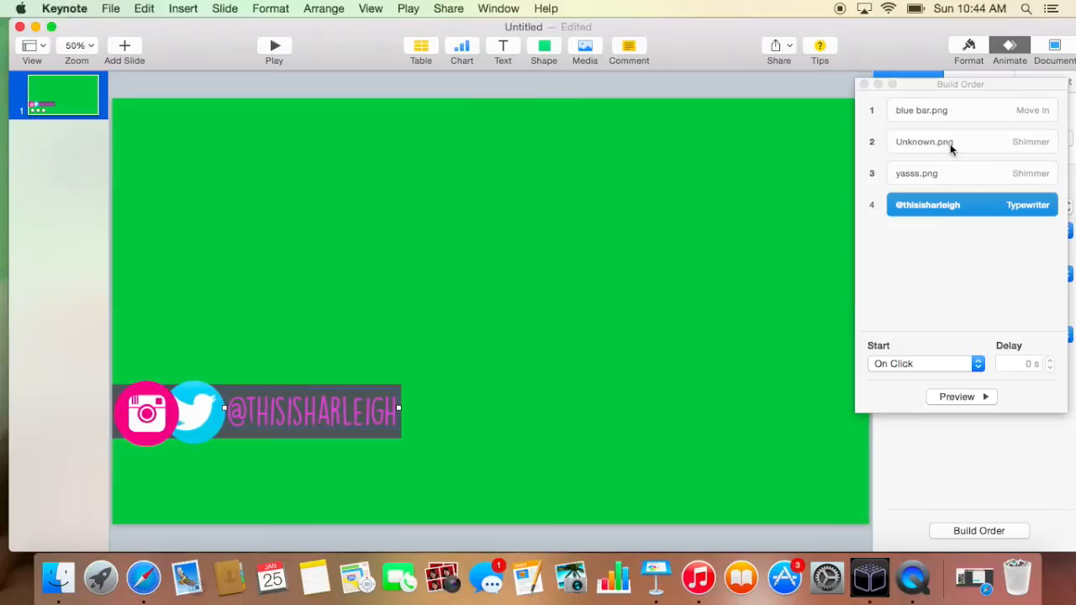
- Add Move Out exits and start the bar's exit after build 4 with a 5 s delay
click(916, 172)
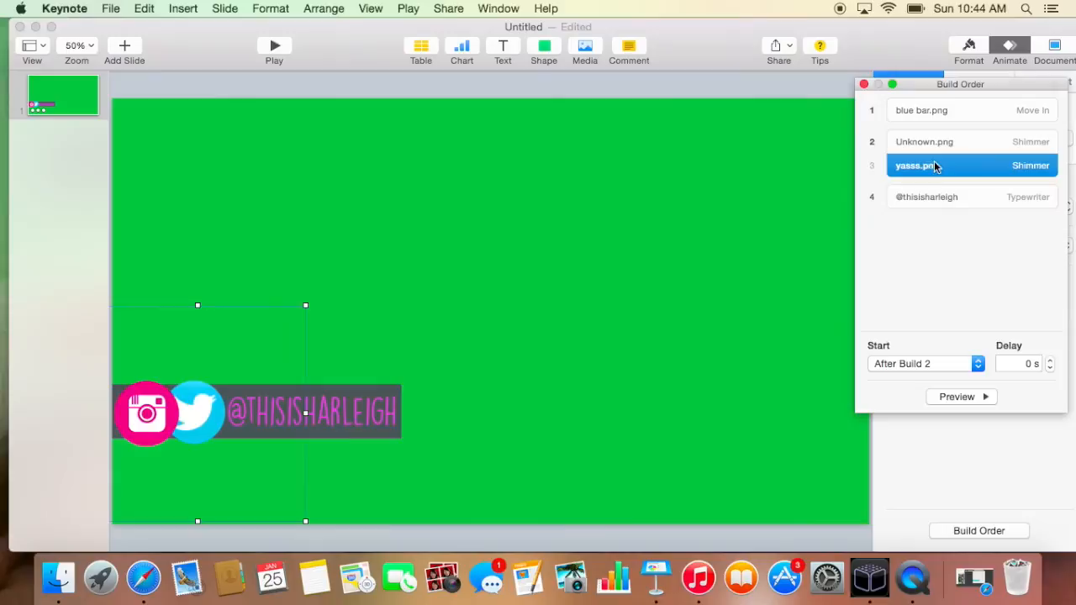
click(928, 189)
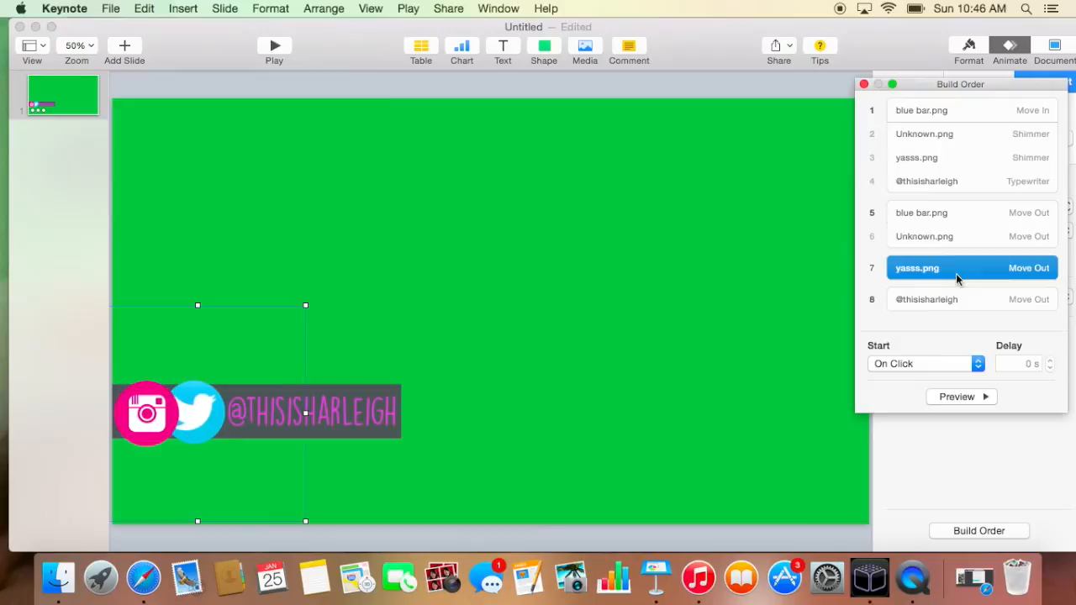
click(920, 363)
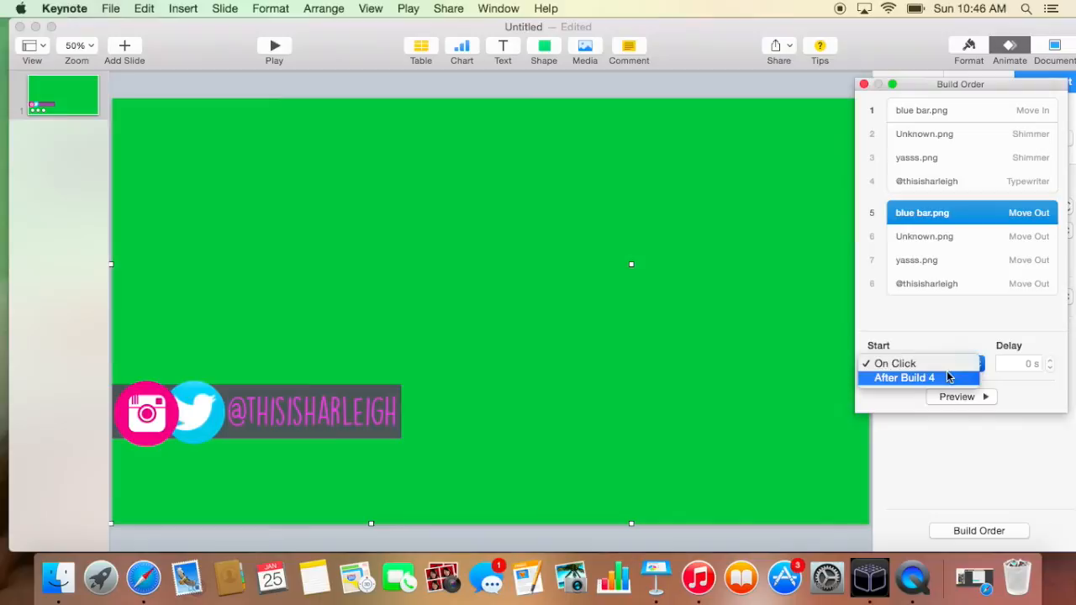
click(904, 377)
text(5)
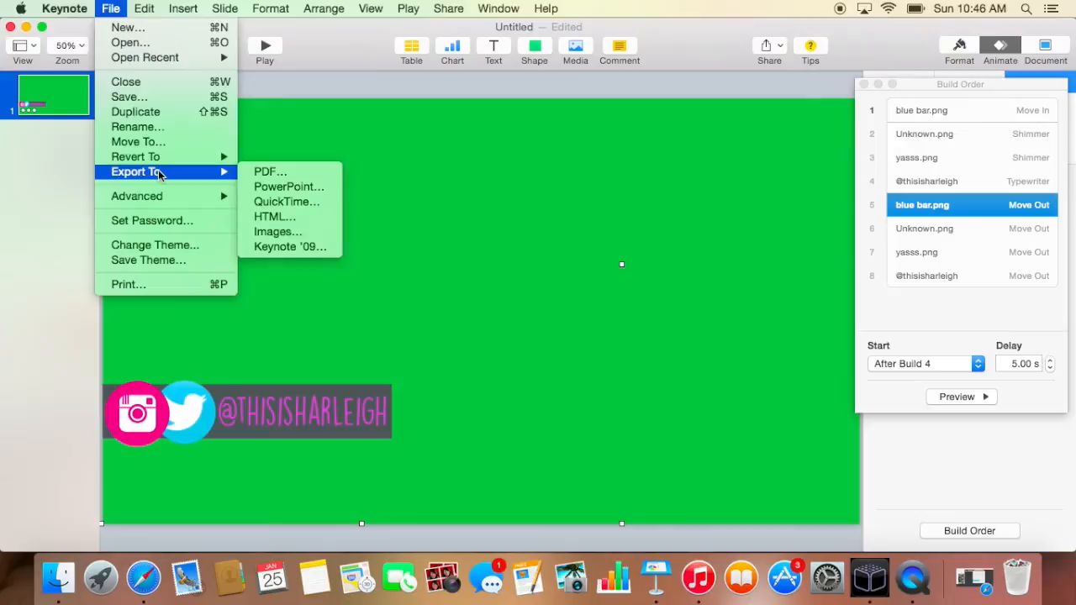
- Export the slide as a self-playing 720p QuickTime movie and edit its name
click(286, 202)
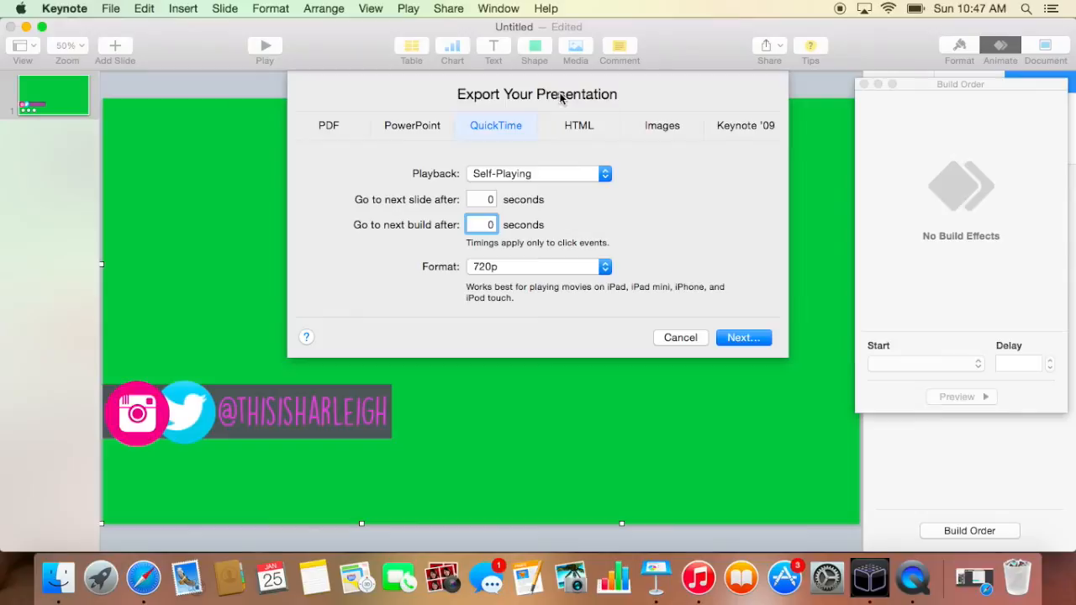
click(742, 337)
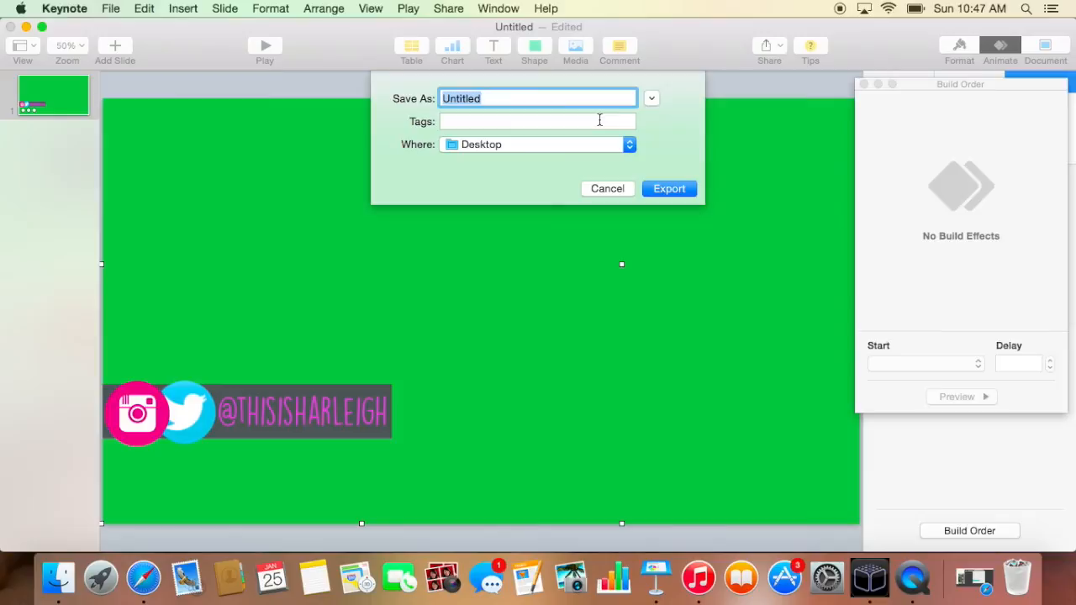
click(669, 189)
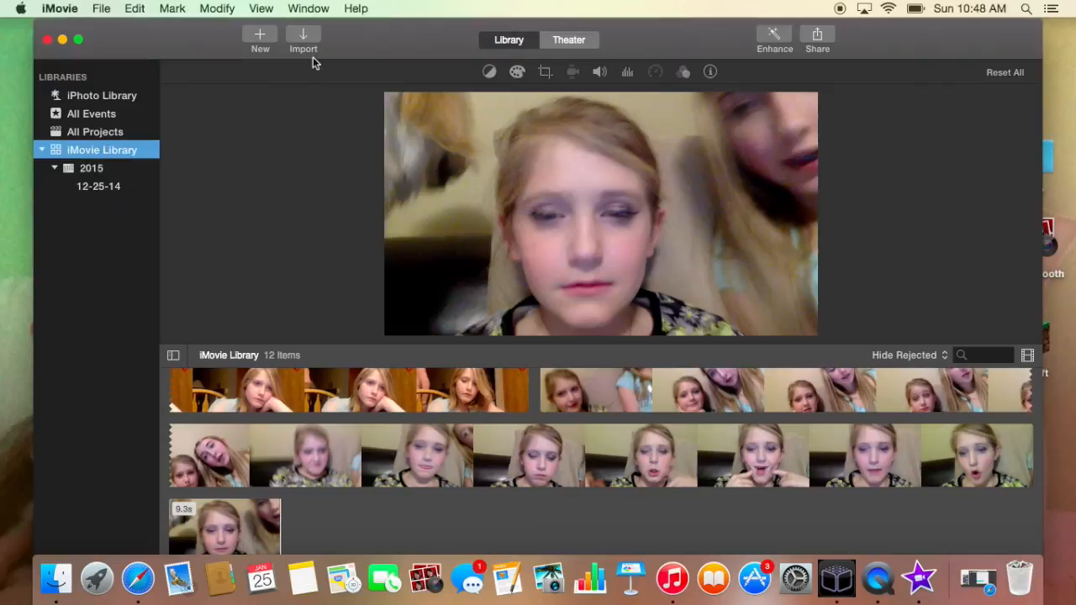
- Create the no-theme iMovie project 'Harleighs Vid' and open the HARHAR folder in Finder
click(260, 39)
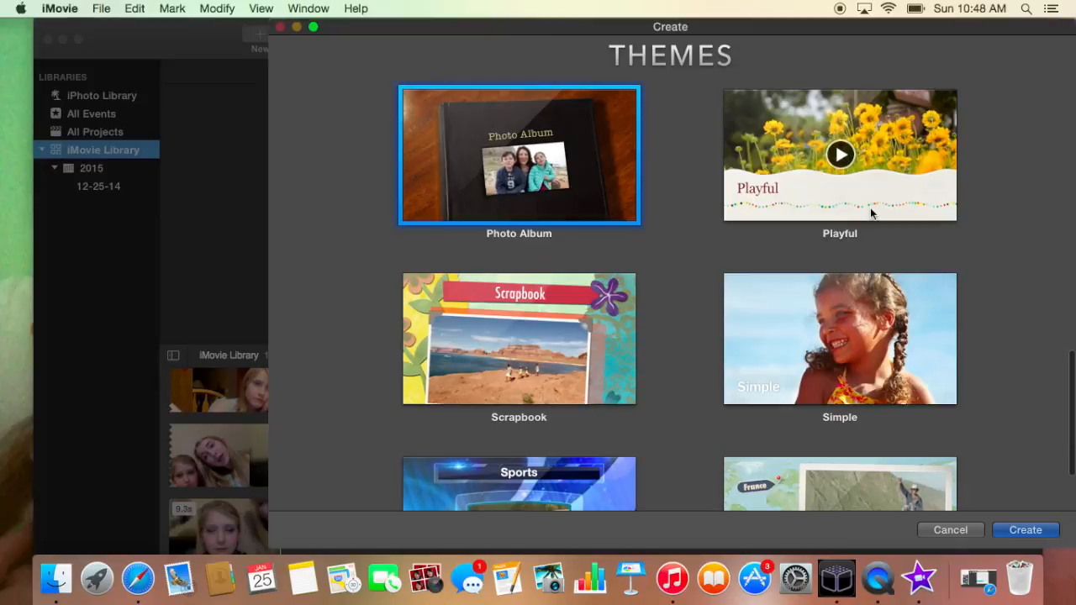
scroll(up, 3)
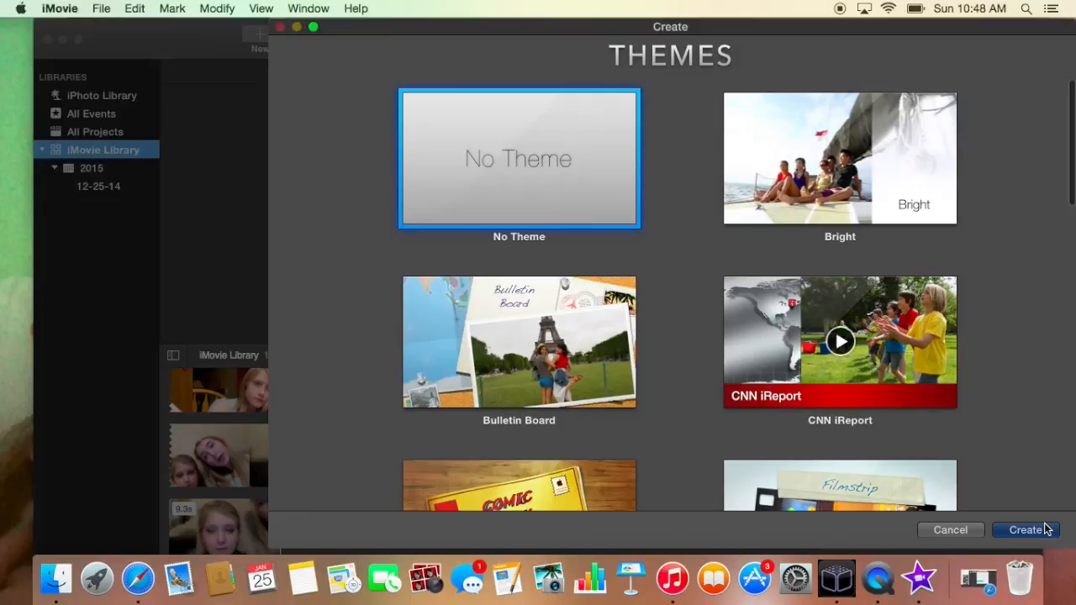
click(1025, 529)
text(Harleighs)
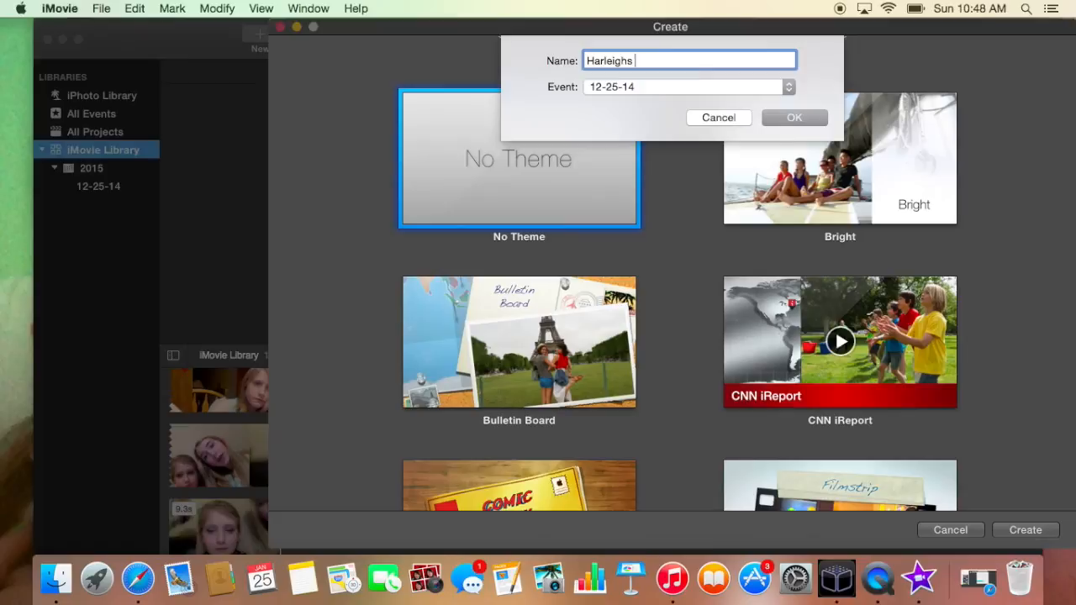
click(793, 117)
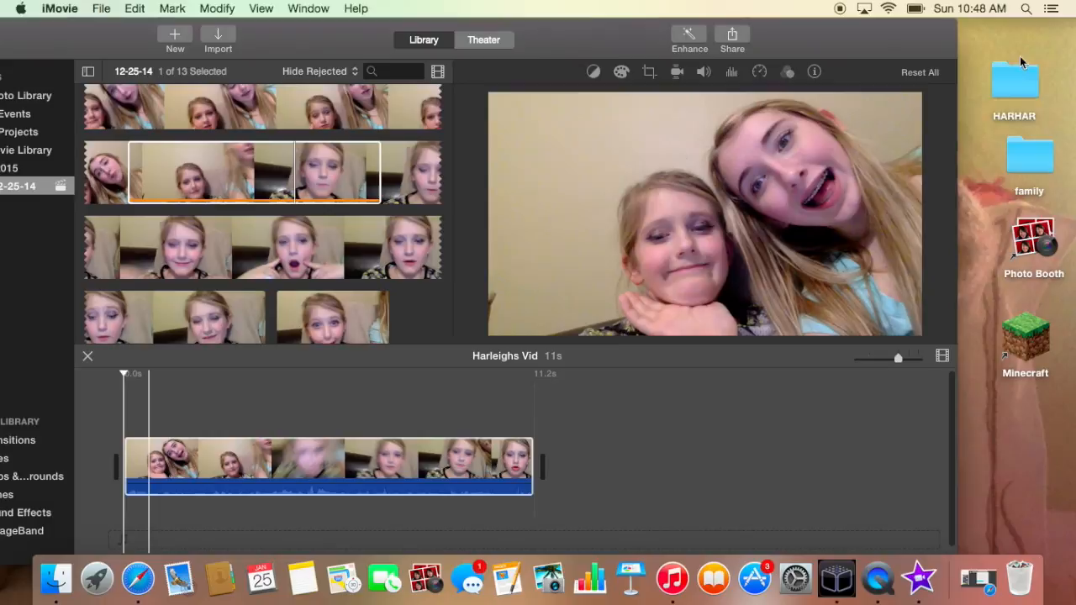
double_click(1015, 79)
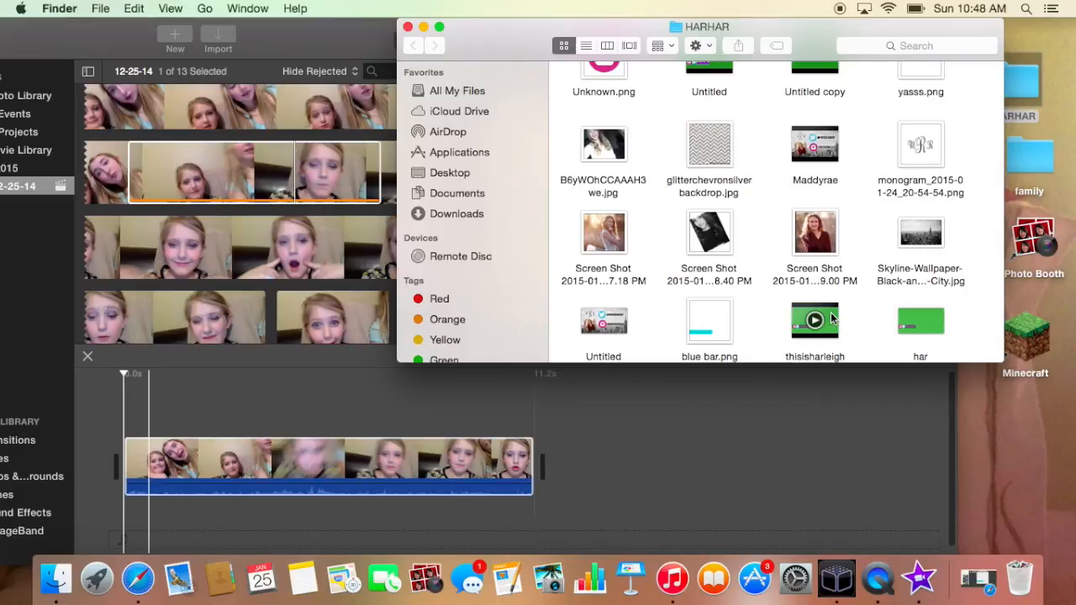